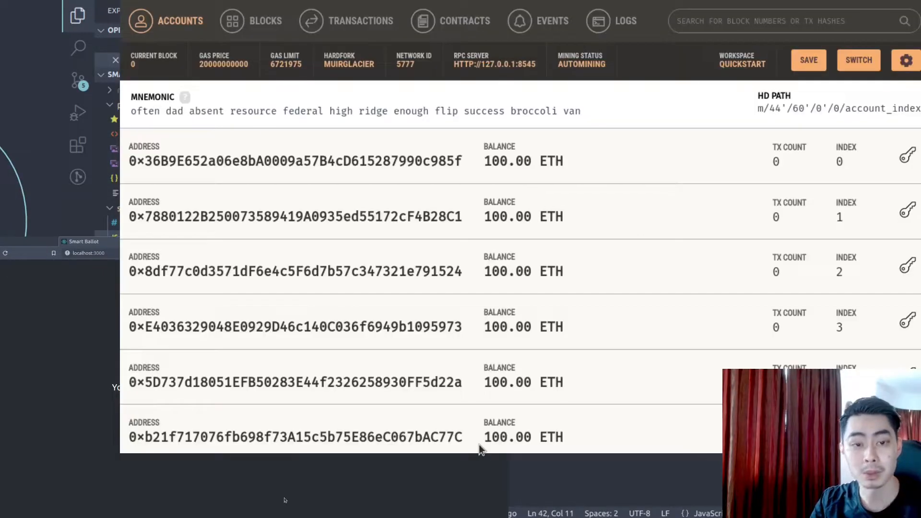
{"action": "mouse_move", "coordinate": [739, 182]}
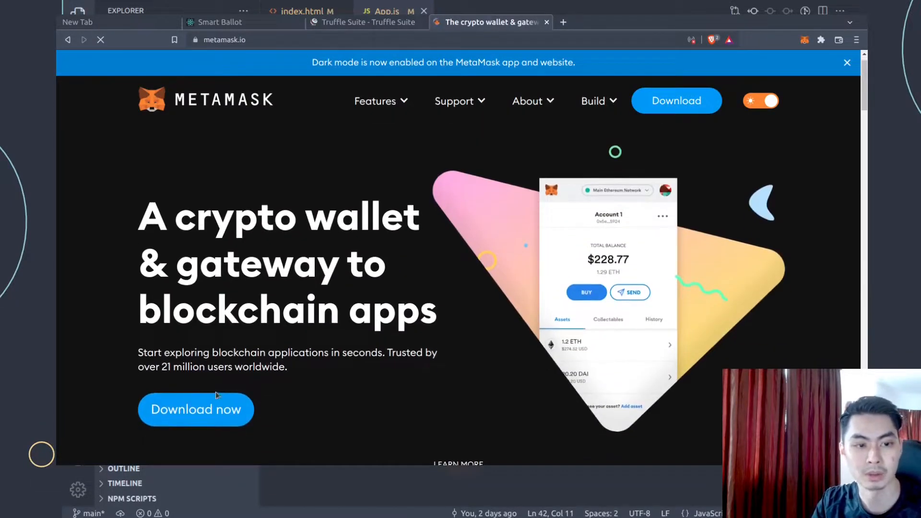
- View the MetaMask download page's supported browsers, then return to the Ganache account list
{"action": "left_click", "coordinate": [196, 410]}
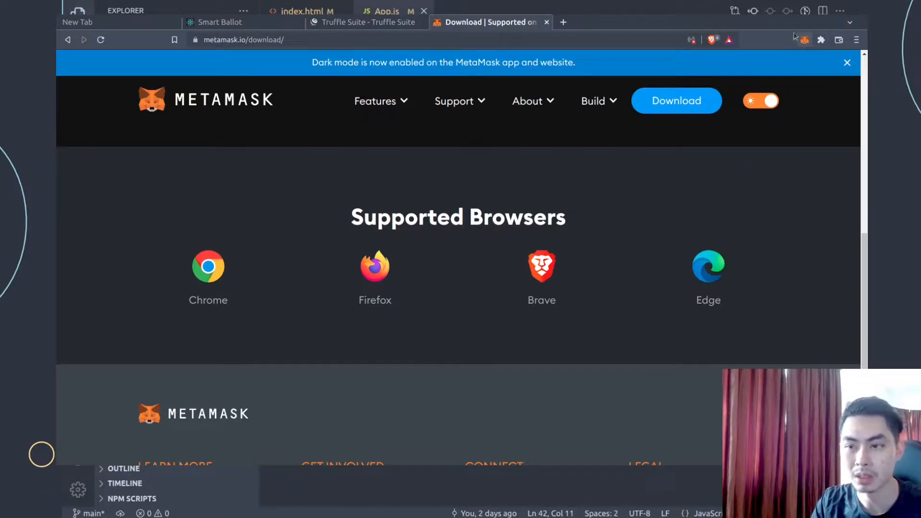
{"action": "left_click", "coordinate": [222, 22]}
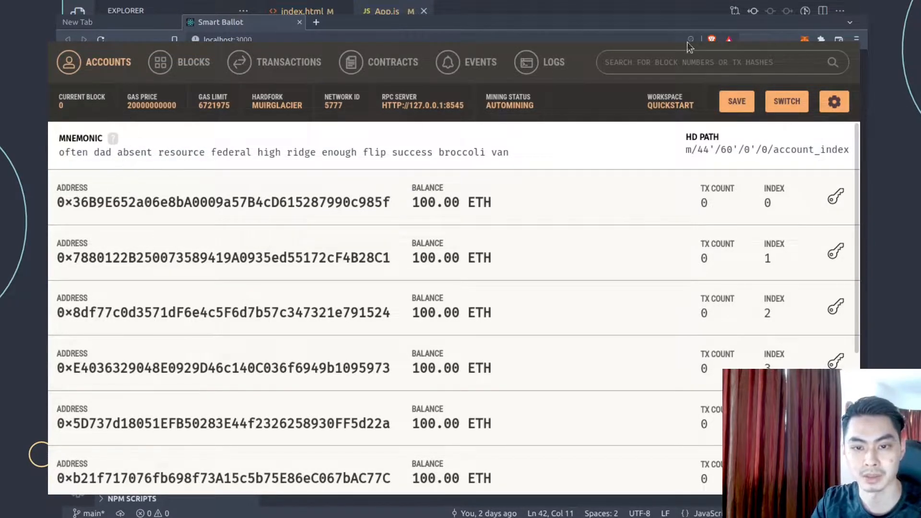
- Reveal, select and copy the private key of Ganache account index 0, then close the dialog
{"action": "scroll", "scroll_direction": "down", "scroll_amount": 3}
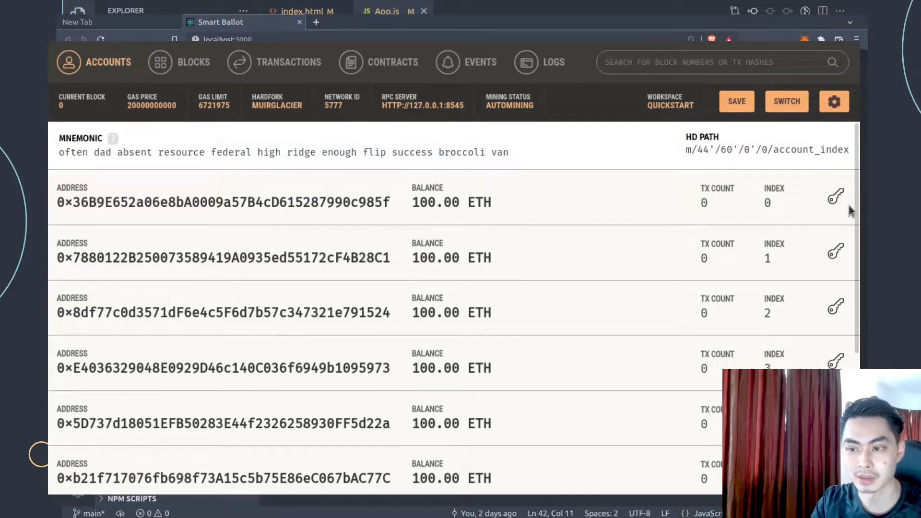
{"action": "mouse_move", "coordinate": [836, 197]}
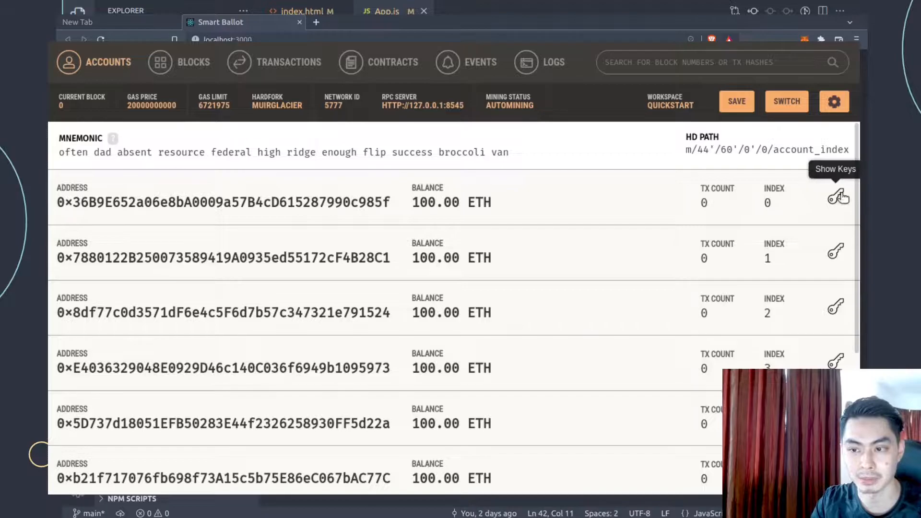
{"action": "left_click", "coordinate": [839, 197]}
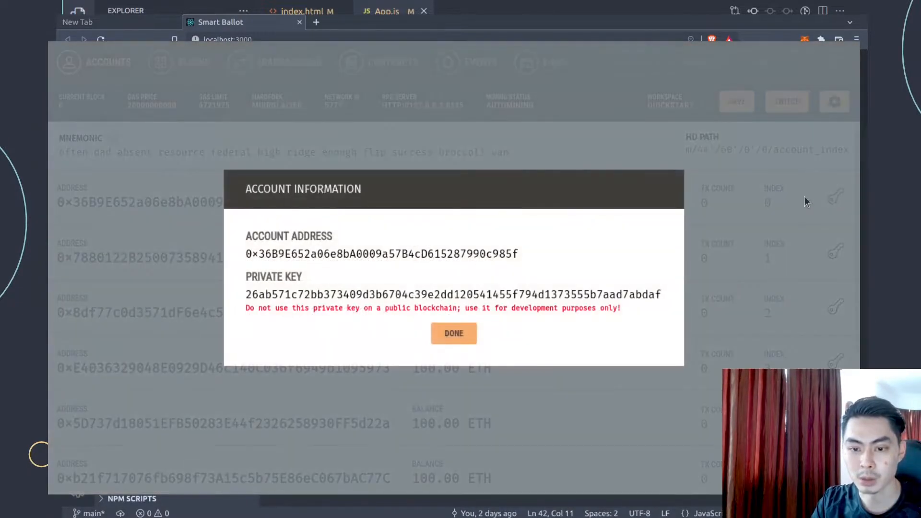
{"action": "left_click_drag", "start_coordinate": [245, 295], "coordinate": [585, 295]}
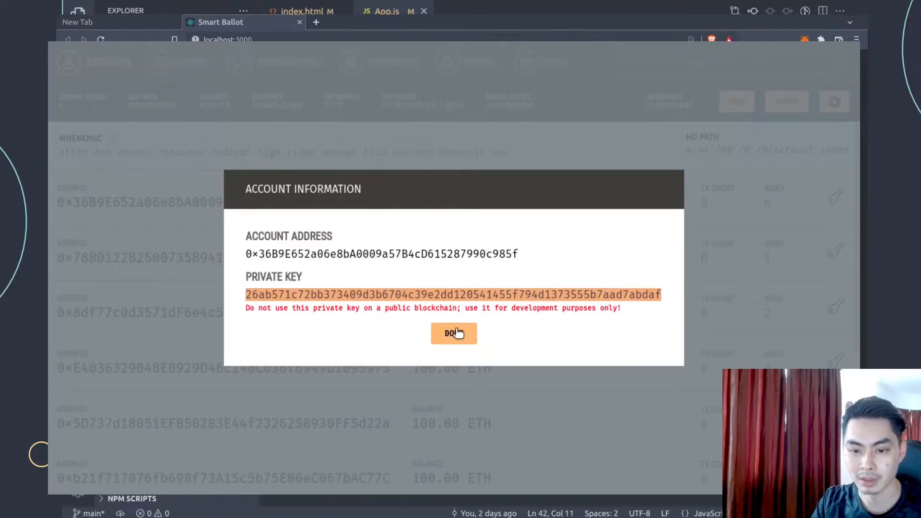
{"action": "left_click", "coordinate": [453, 333]}
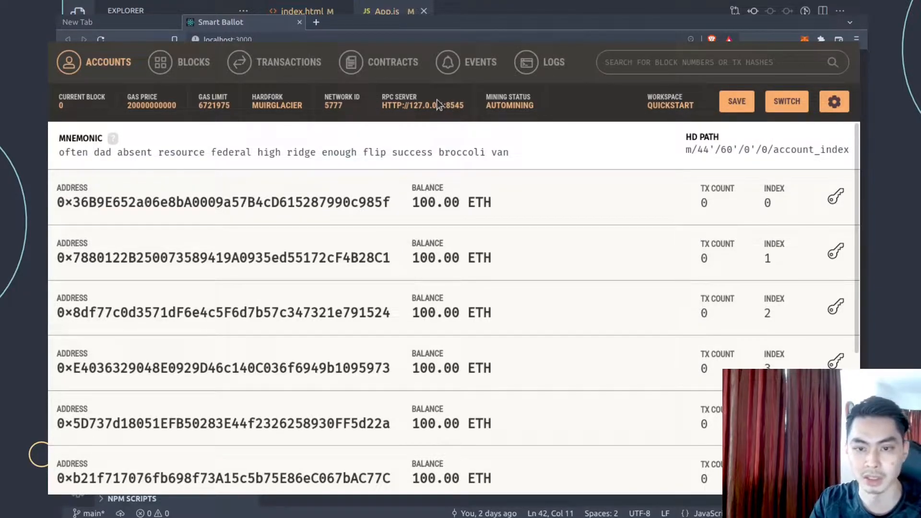
{"action": "left_click", "coordinate": [833, 101]}
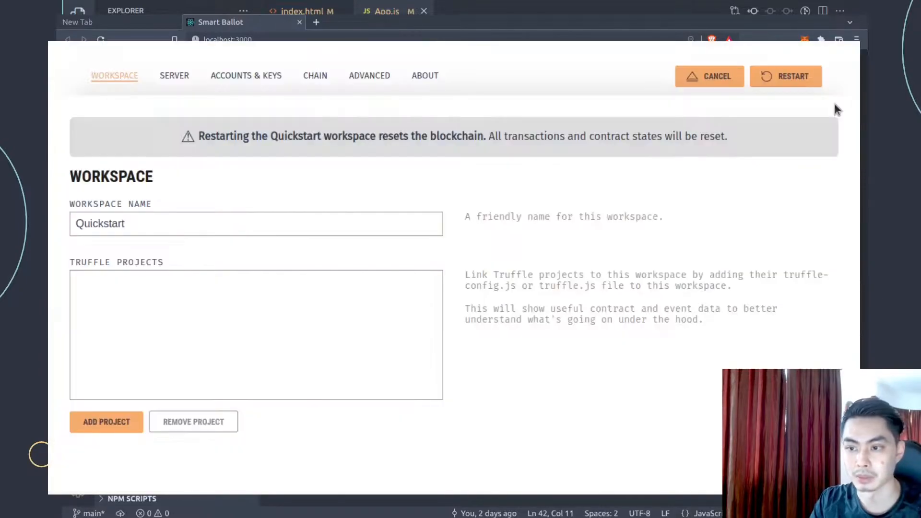
{"action": "left_click", "coordinate": [174, 75]}
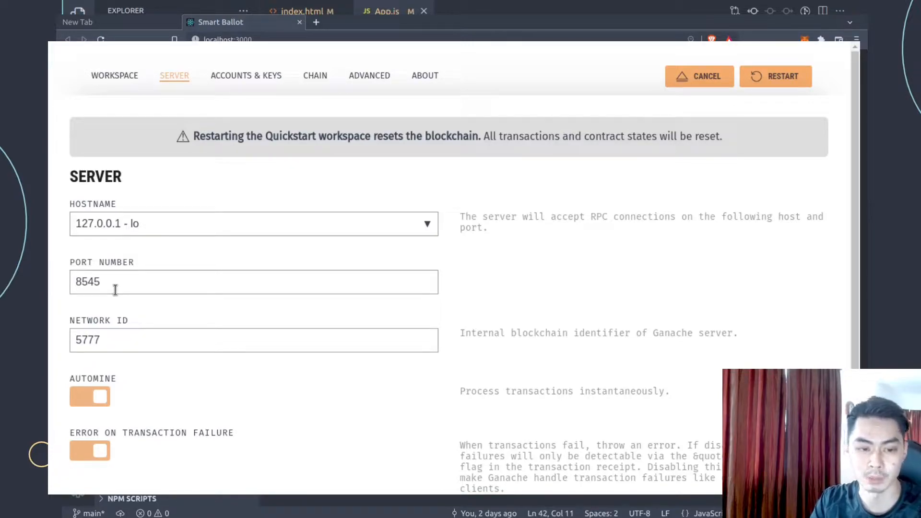
{"action": "mouse_move", "coordinate": [336, 310]}
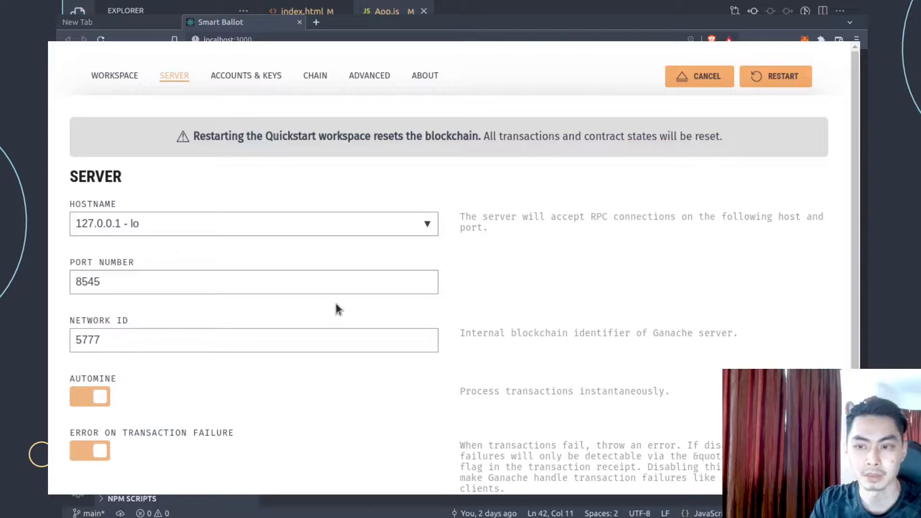
{"action": "mouse_move", "coordinate": [339, 261]}
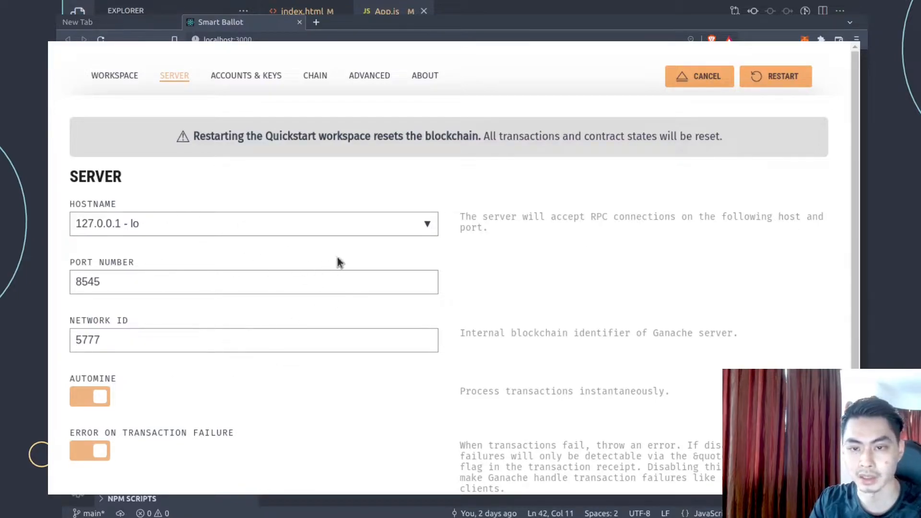
{"action": "mouse_move", "coordinate": [173, 272]}
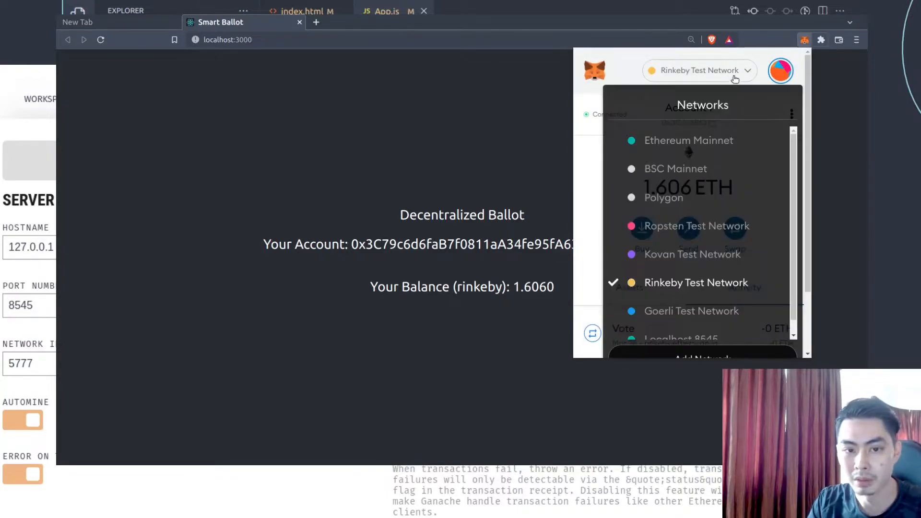
{"action": "scroll", "scroll_direction": "down", "scroll_amount": 3}
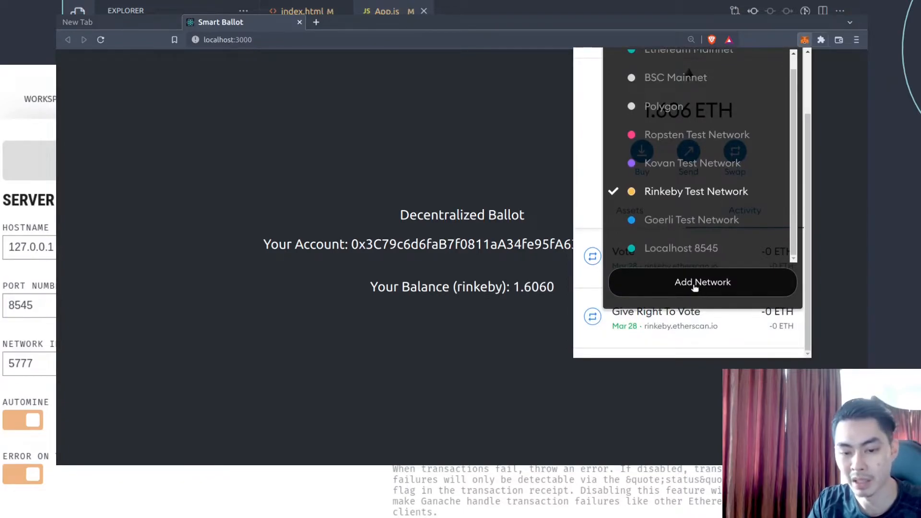
{"action": "left_click", "coordinate": [702, 282]}
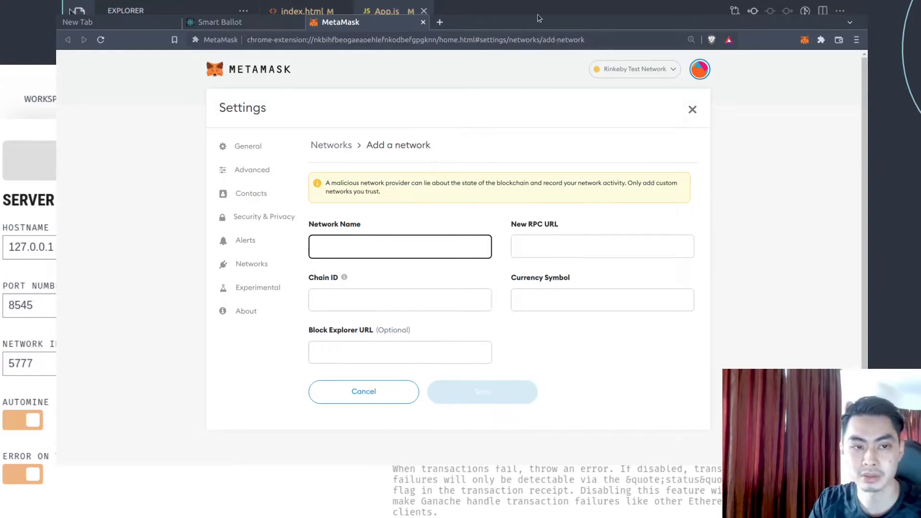
{"action": "left_click", "coordinate": [399, 246]}
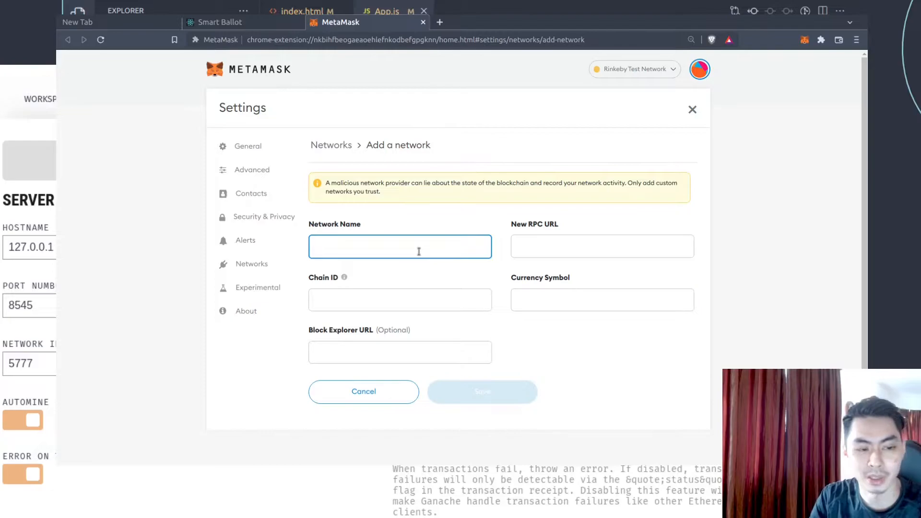
{"action": "type", "text": "Local"}
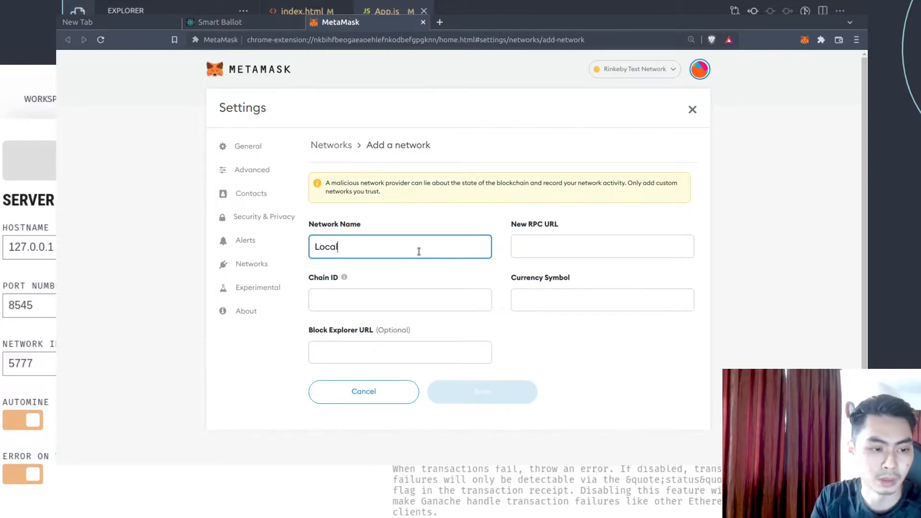
{"action": "type", "text": "Gan"}
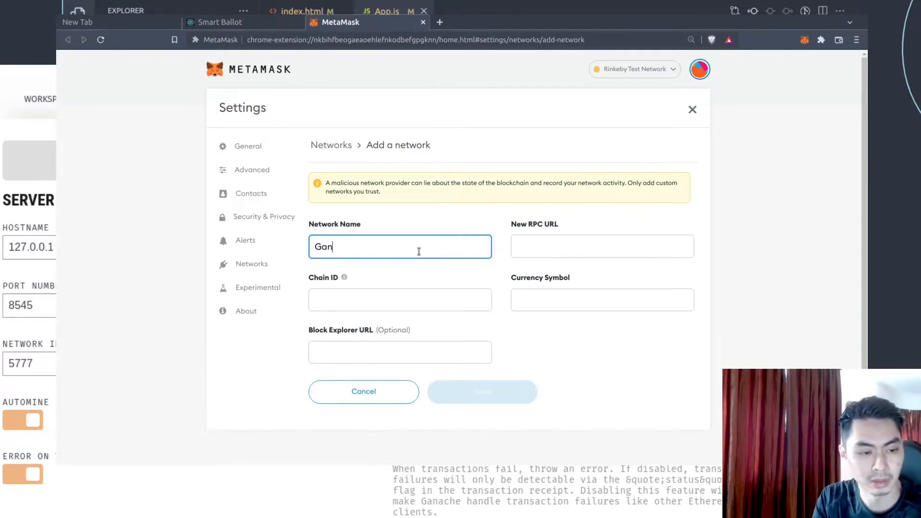
{"action": "type", "text": "Localhost:"}
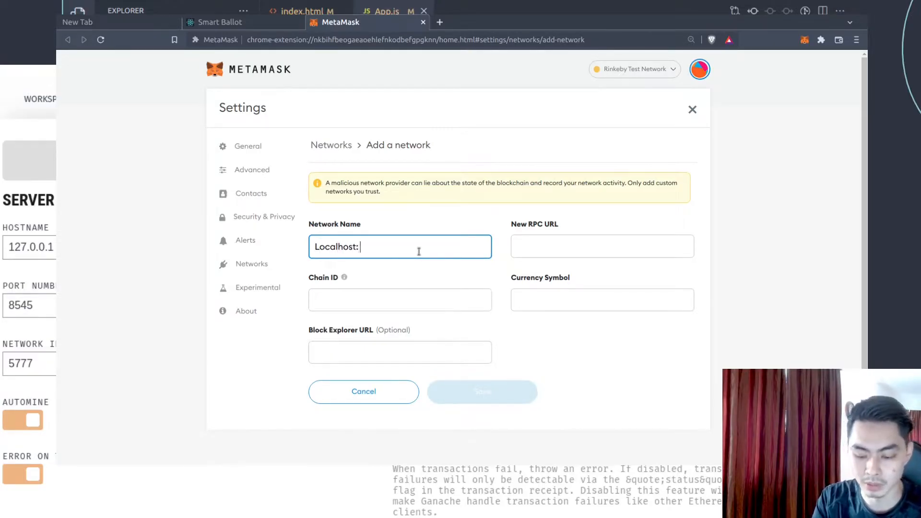
{"action": "type", "text": "8545"}
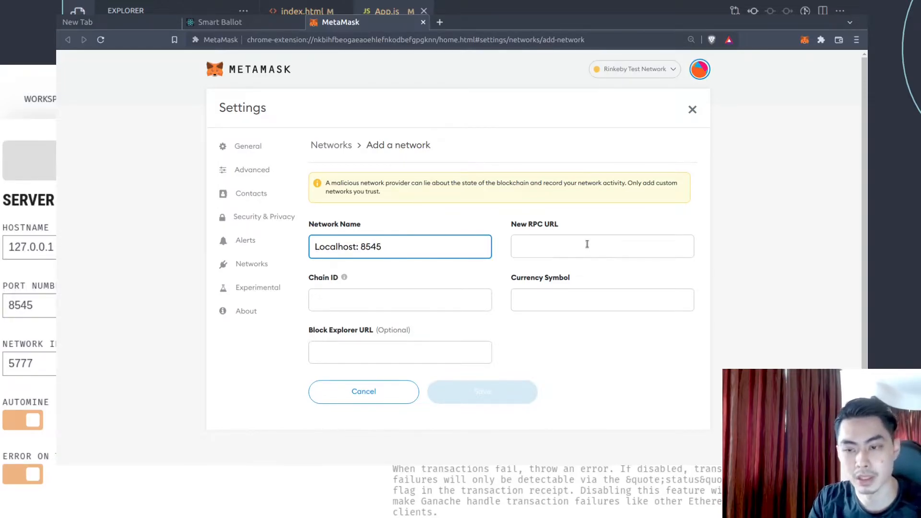
{"action": "type", "text": "http://localhost:8545"}
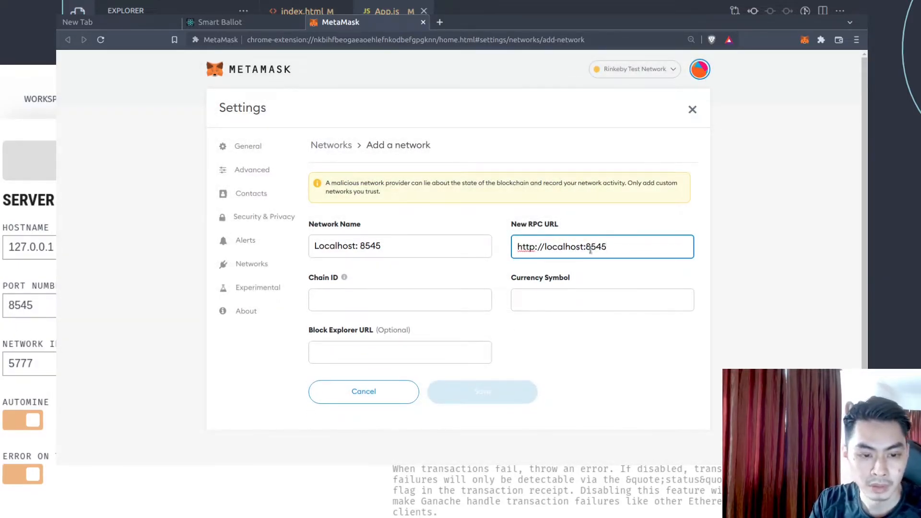
- Set chain ID 1337 and currency symbol ETH, then save the local network
{"action": "left_click", "coordinate": [400, 299]}
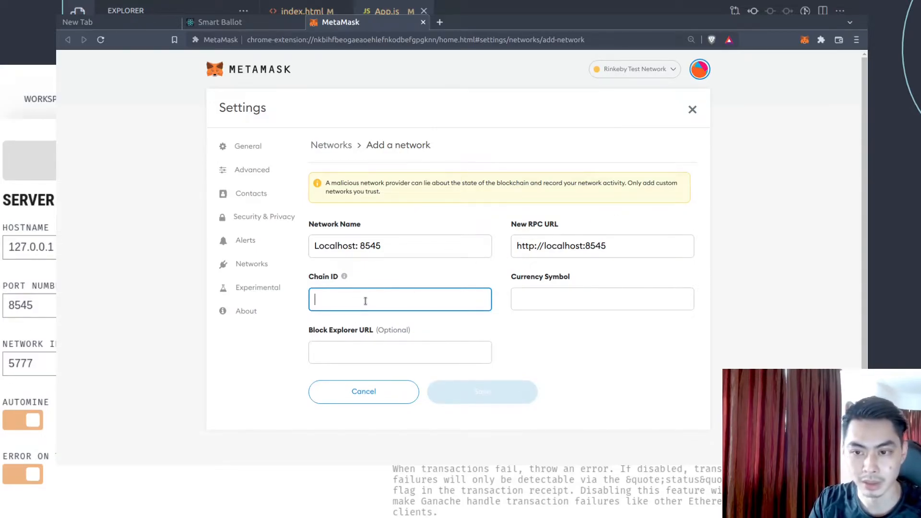
{"action": "type", "text": "1"}
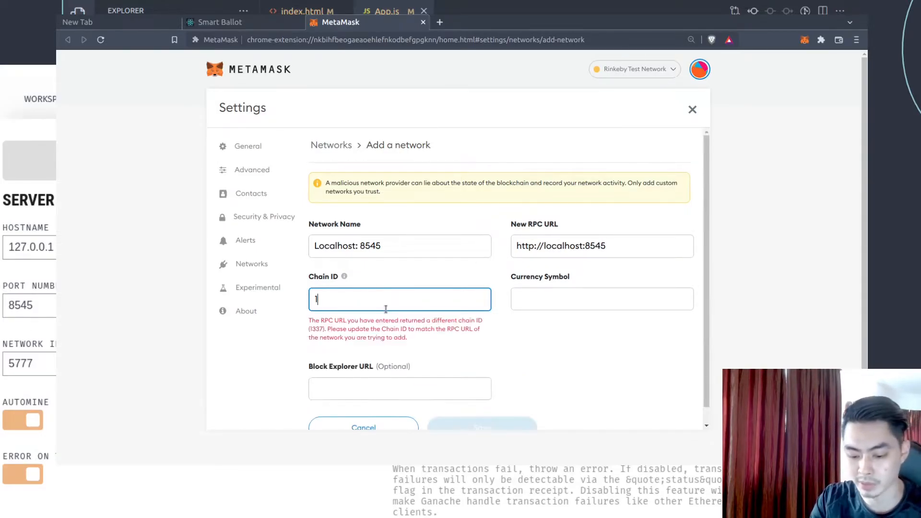
{"action": "type", "text": "337"}
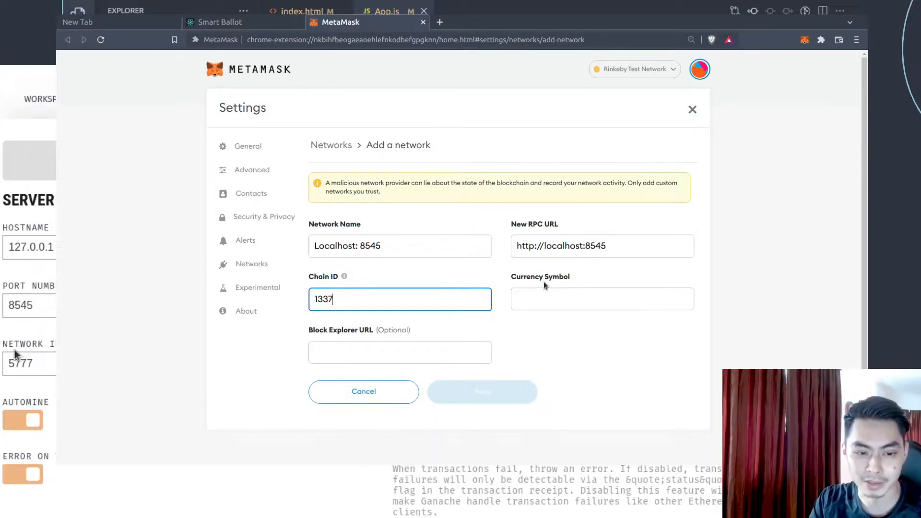
{"action": "type", "text": "ETH"}
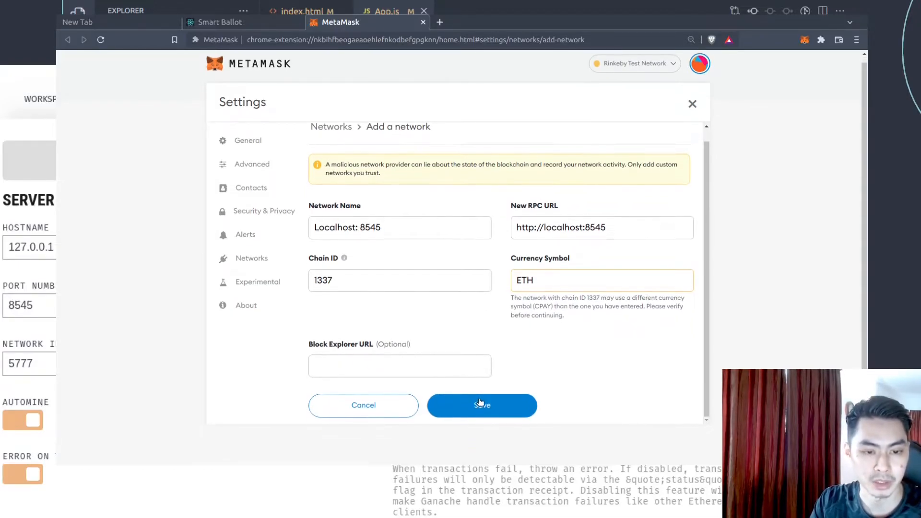
{"action": "left_click", "coordinate": [481, 405]}
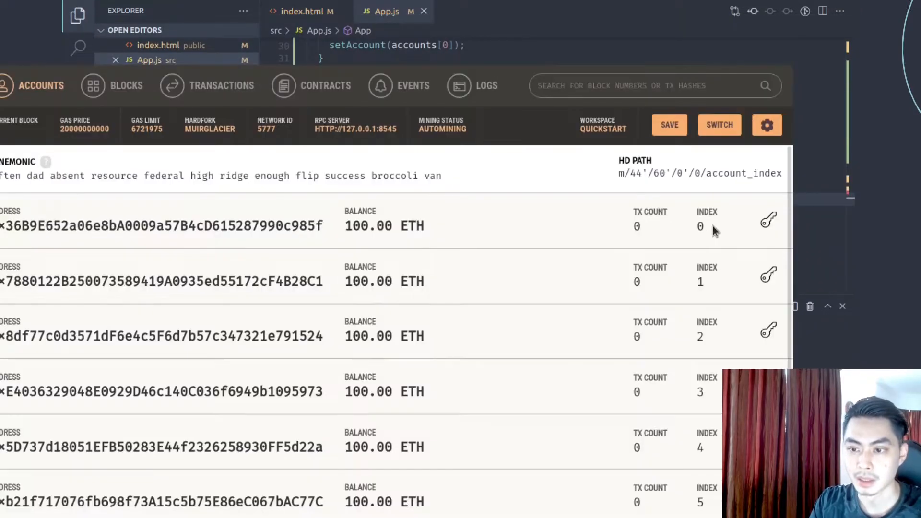
- Reveal and copy the index 0 account's private key again, then close the dialog
{"action": "left_click", "coordinate": [768, 221]}
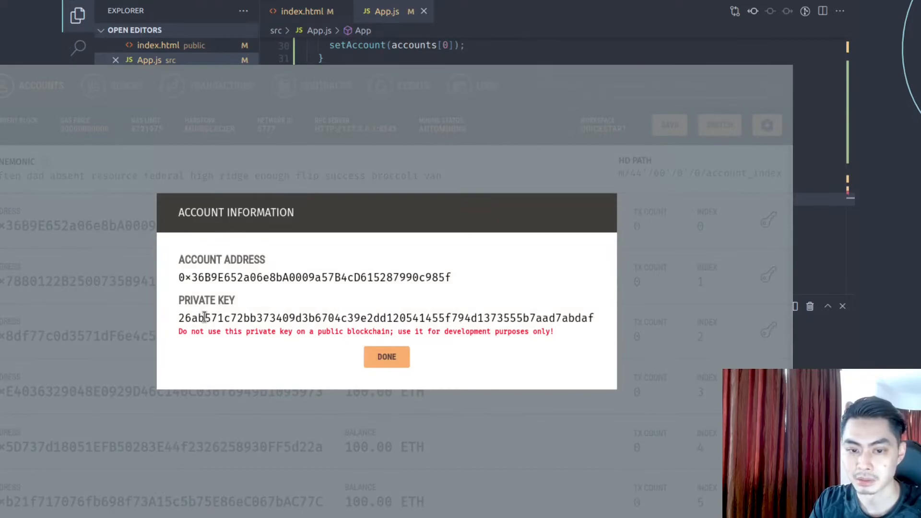
{"action": "left_click_drag", "start_coordinate": [179, 317], "coordinate": [593, 318]}
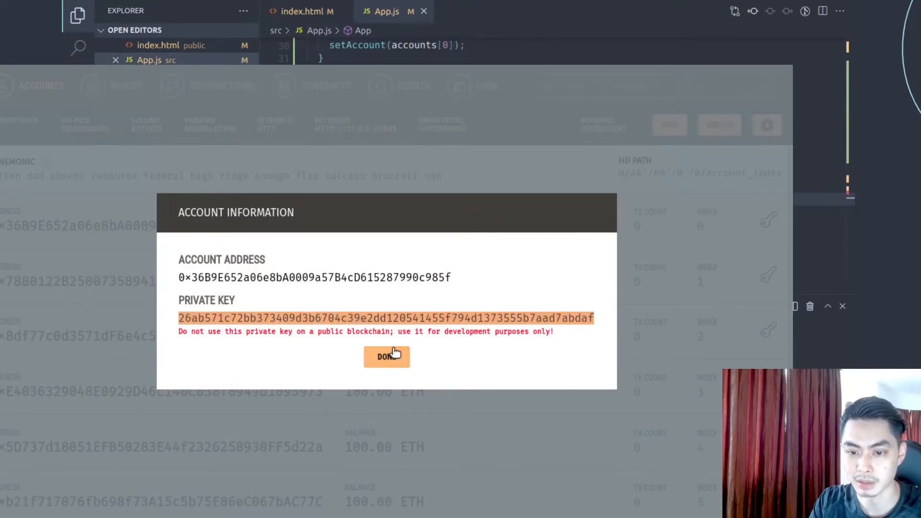
{"action": "left_click", "coordinate": [386, 356]}
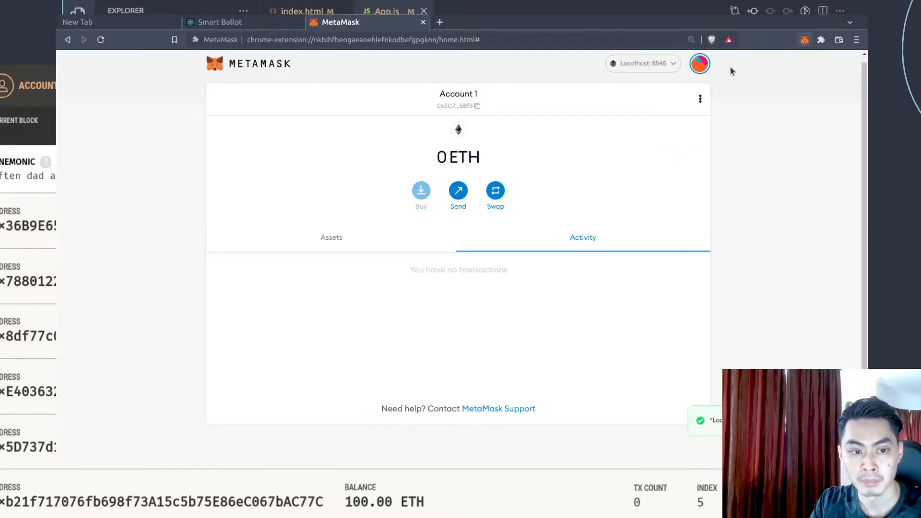
{"action": "mouse_move", "coordinate": [775, 72]}
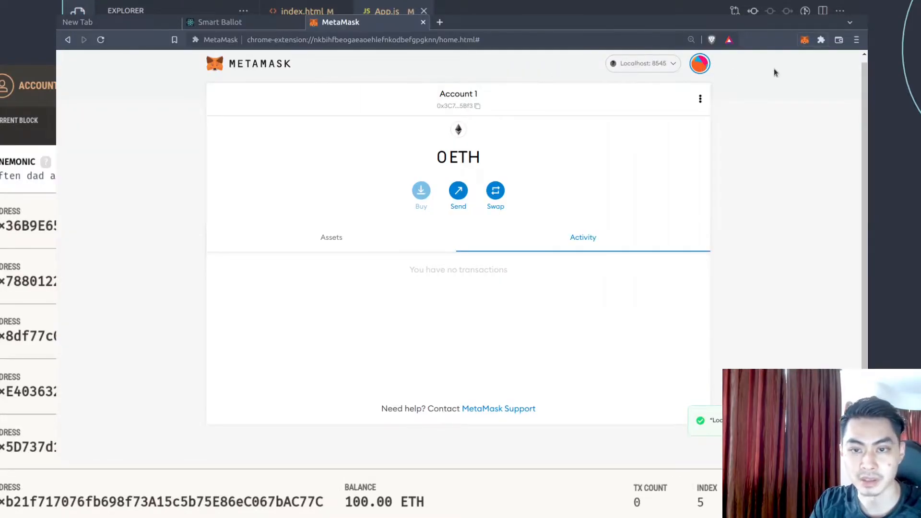
- Import a Ganache account from its private key, creating Account 4 with 100 ETH
{"action": "left_click", "coordinate": [804, 40]}
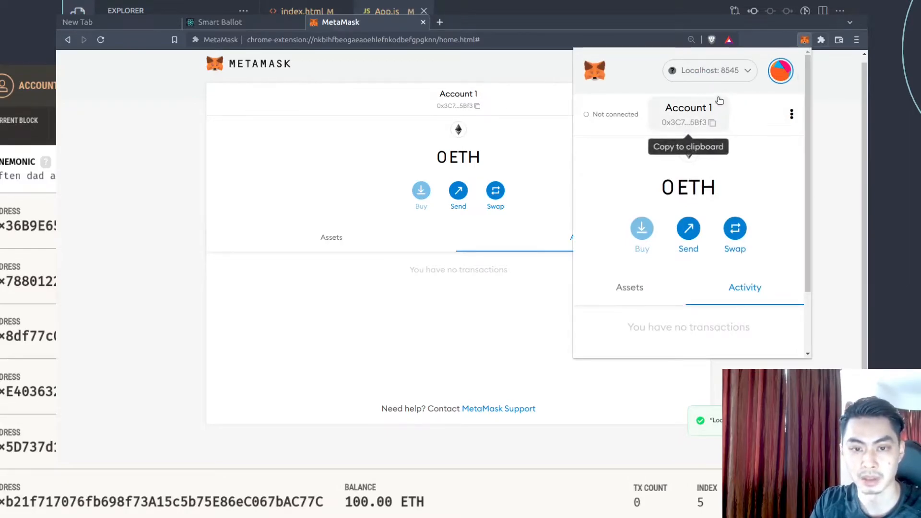
{"action": "left_click", "coordinate": [781, 70]}
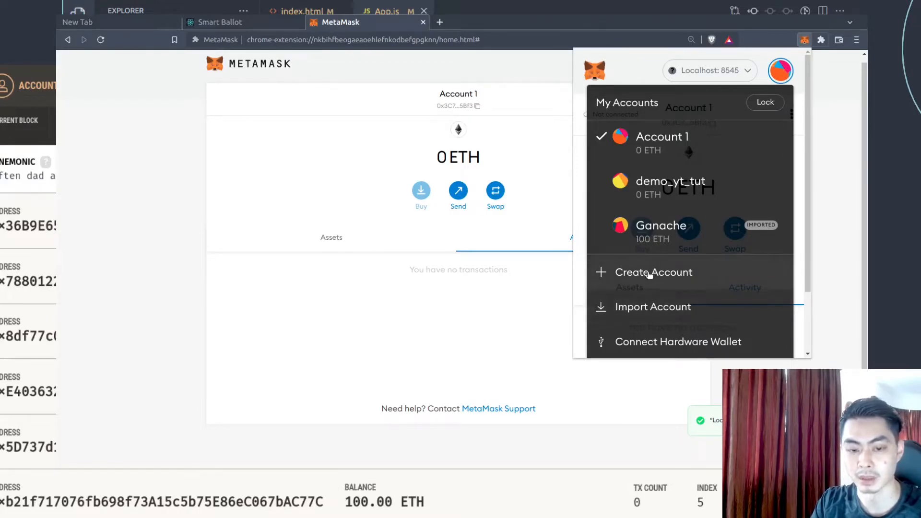
{"action": "left_click", "coordinate": [652, 306]}
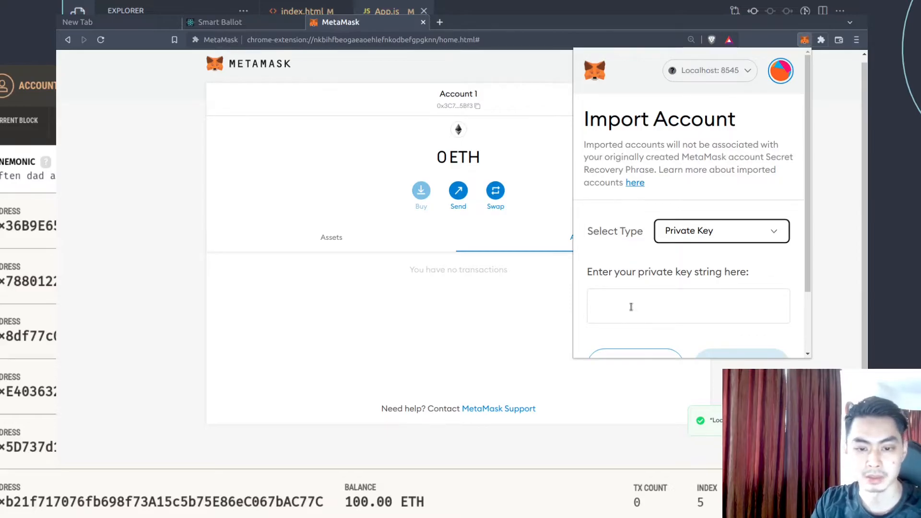
{"action": "left_click", "coordinate": [687, 305]}
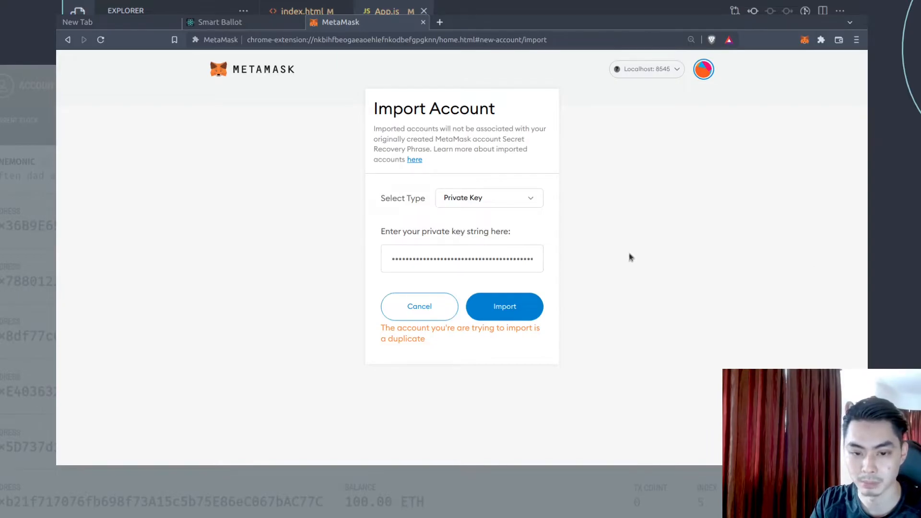
{"action": "mouse_move", "coordinate": [646, 223]}
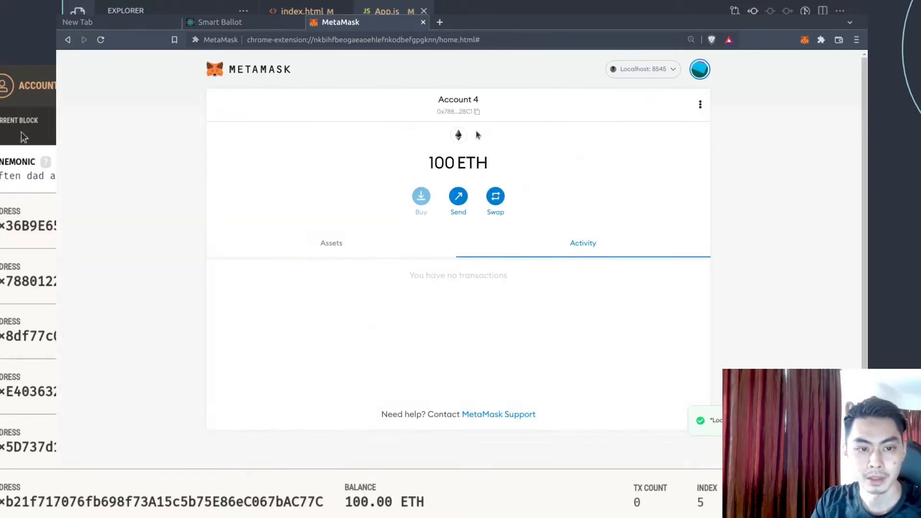
{"action": "left_click", "coordinate": [700, 69]}
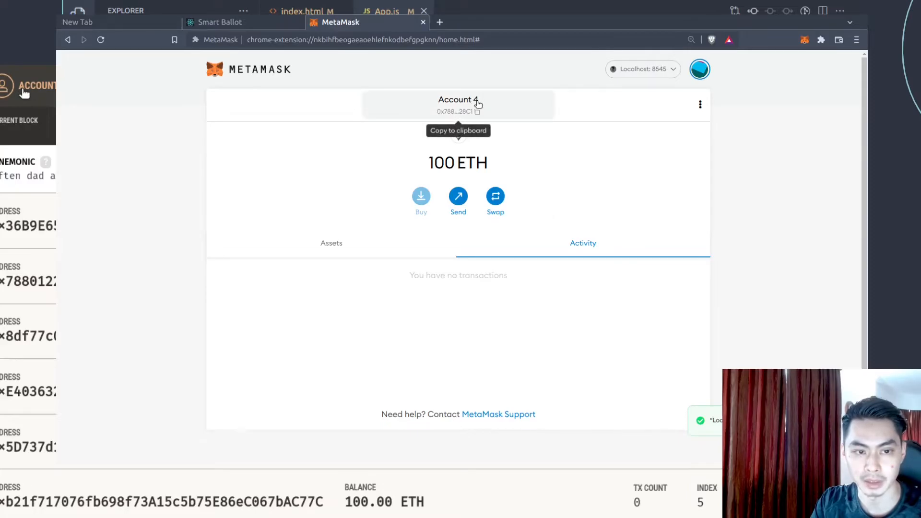
- Rename the imported Account 4 to Ganache 2 via its account details
{"action": "left_click", "coordinate": [458, 104]}
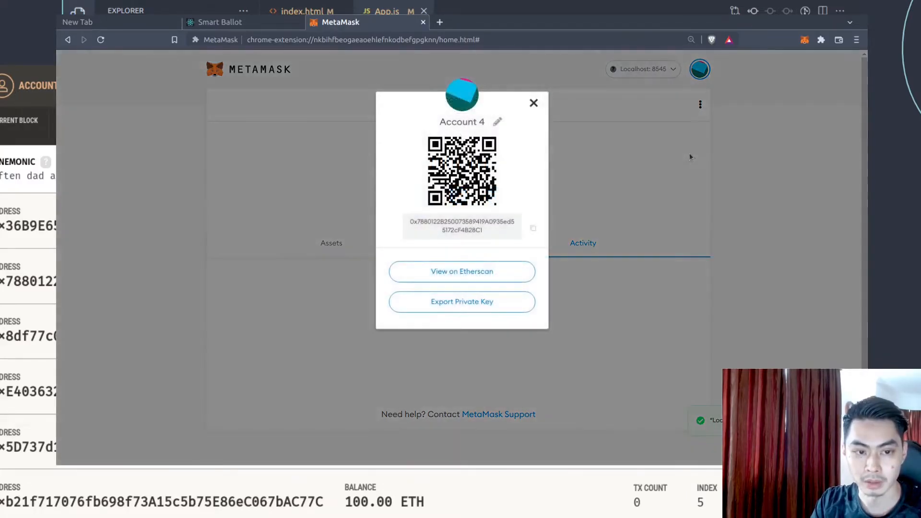
{"action": "left_click", "coordinate": [498, 122]}
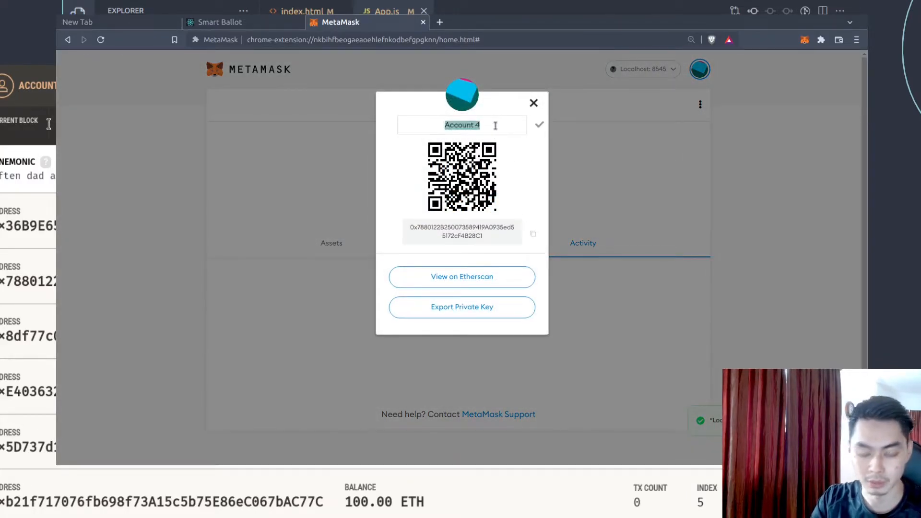
{"action": "type", "text": "Ganache 2"}
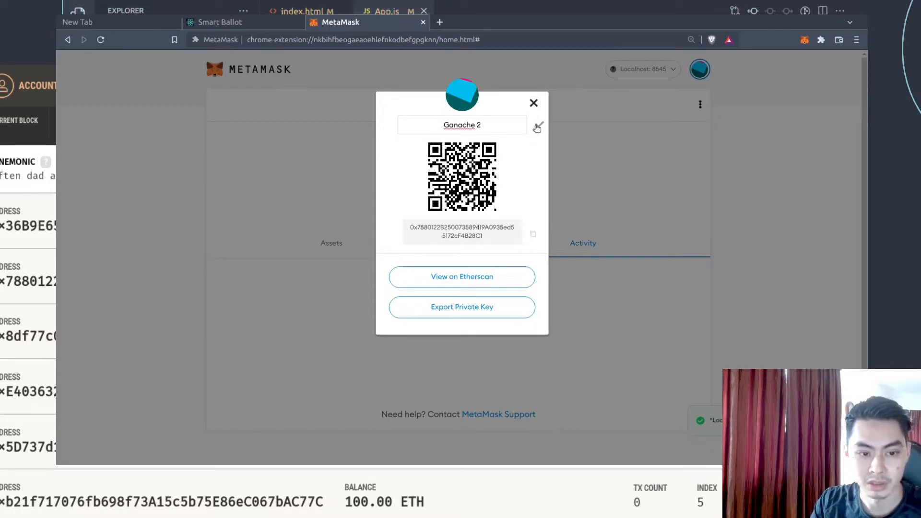
{"action": "left_click", "coordinate": [534, 103]}
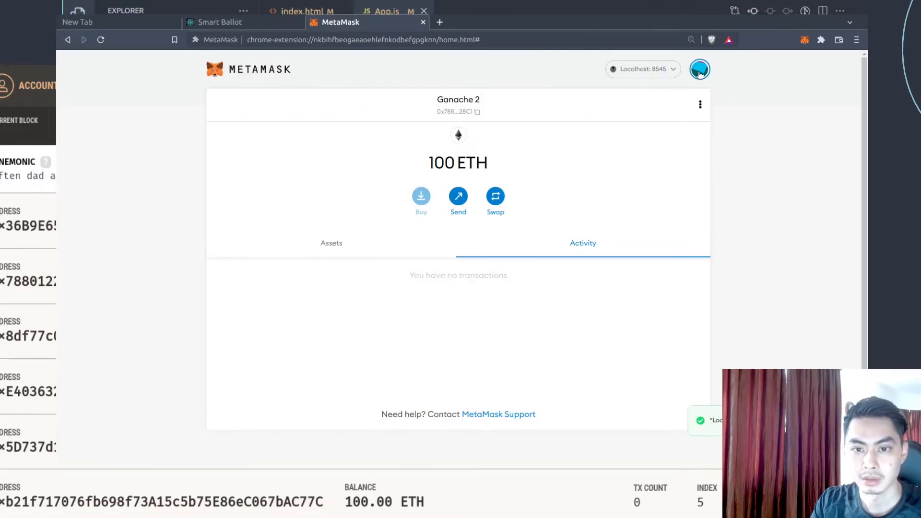
{"action": "left_click", "coordinate": [700, 69]}
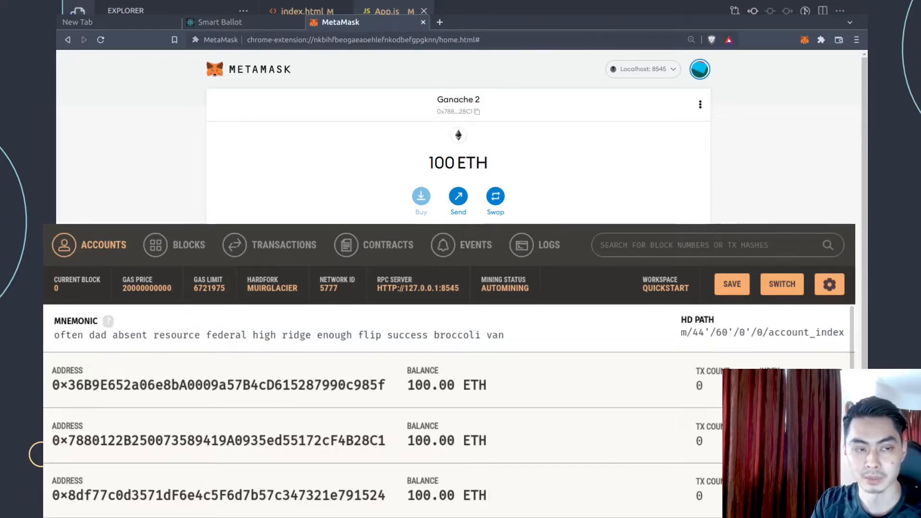
{"action": "left_click", "coordinate": [230, 22]}
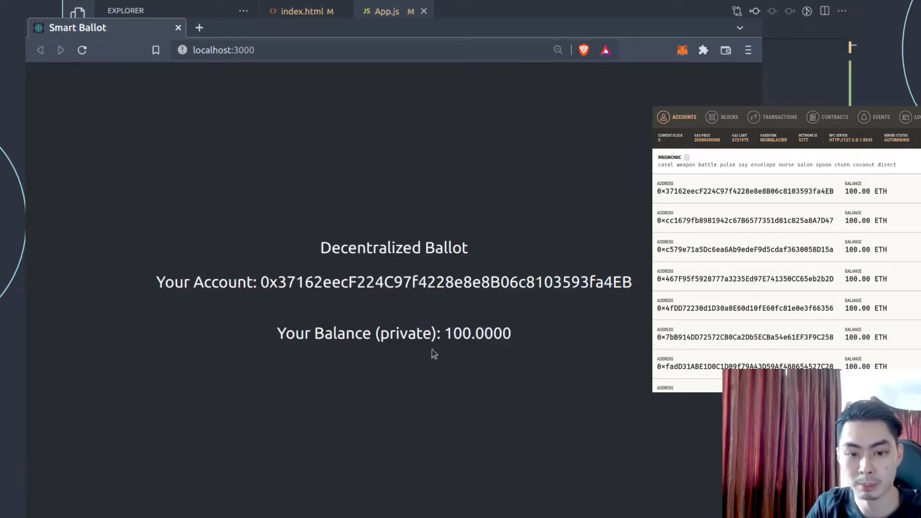
{"action": "mouse_move", "coordinate": [398, 340]}
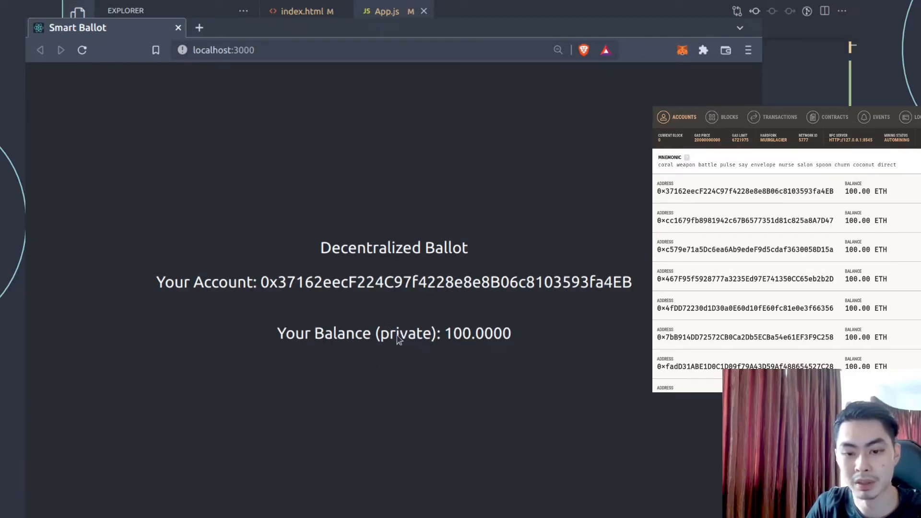
{"action": "mouse_move", "coordinate": [522, 335]}
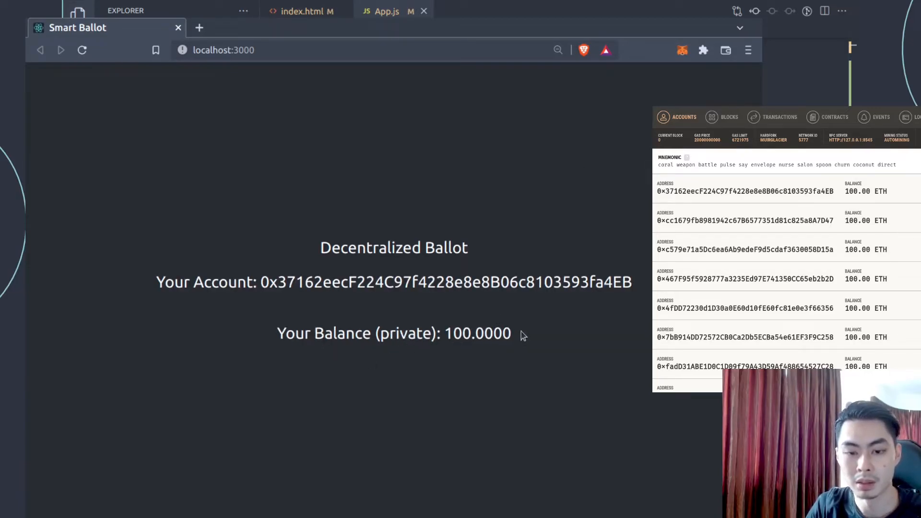
{"action": "mouse_move", "coordinate": [294, 288]}
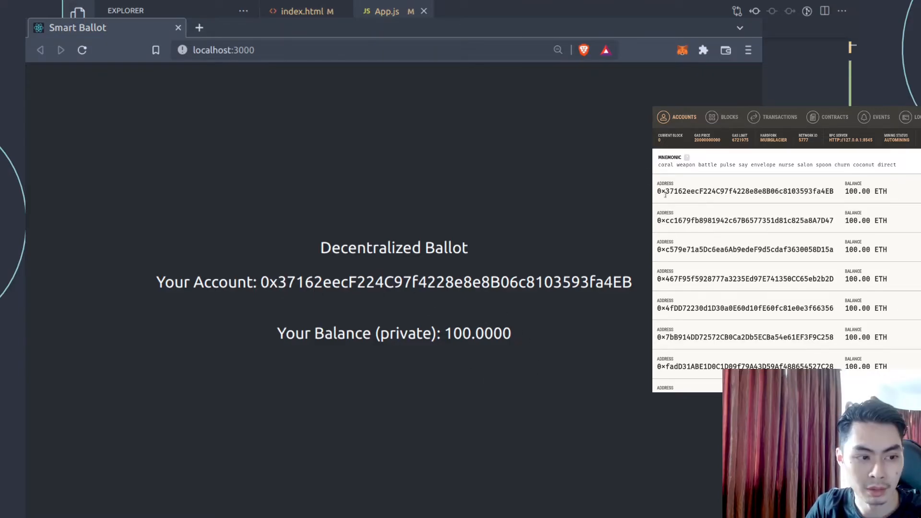
- Highlight the first Ganache account's 100.00 ETH balance matching the Smart Ballot account
{"action": "left_click_drag", "start_coordinate": [659, 191], "coordinate": [745, 191]}
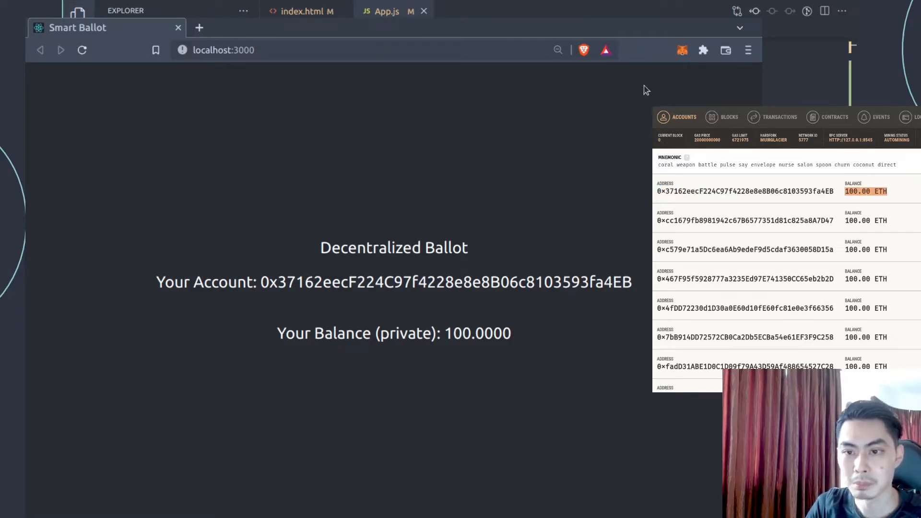
- Switch the wallet to Rinkeby Test Network so the dApp shows a 0.0000 balance
{"action": "left_click", "coordinate": [682, 49]}
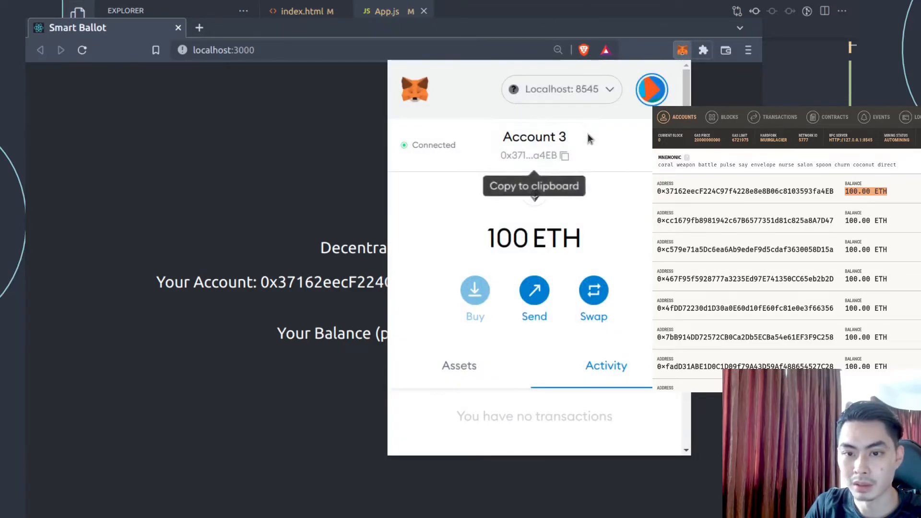
{"action": "mouse_move", "coordinate": [591, 113]}
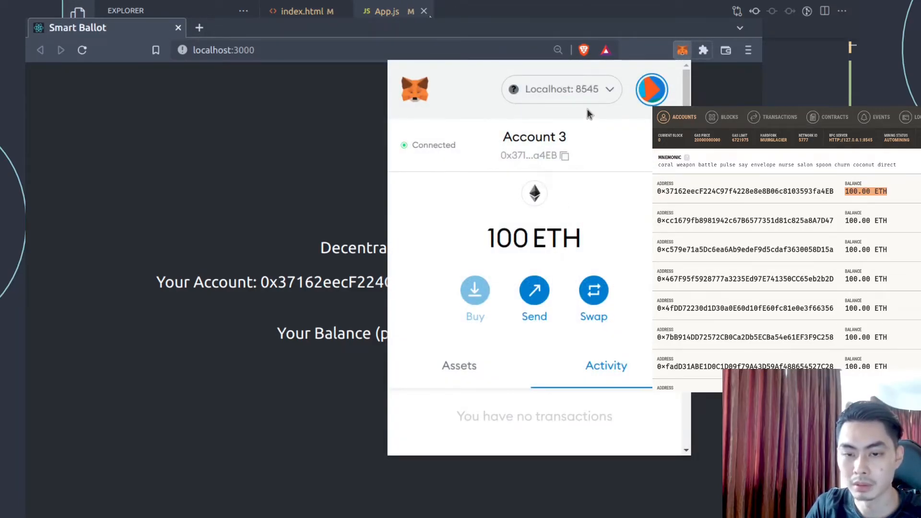
{"action": "left_click", "coordinate": [560, 88]}
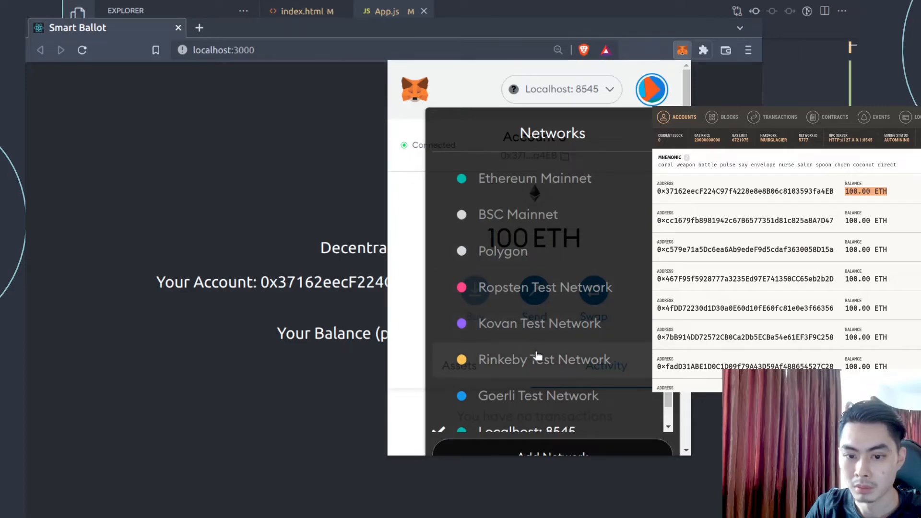
{"action": "left_click", "coordinate": [543, 360]}
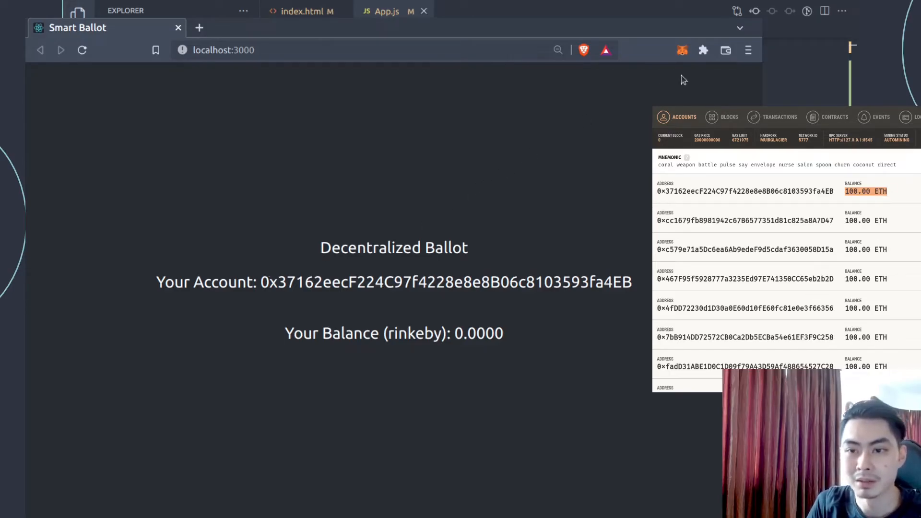
- Switch away and back to Account 3, then select the Localhost 8545 network
{"action": "left_click", "coordinate": [682, 50]}
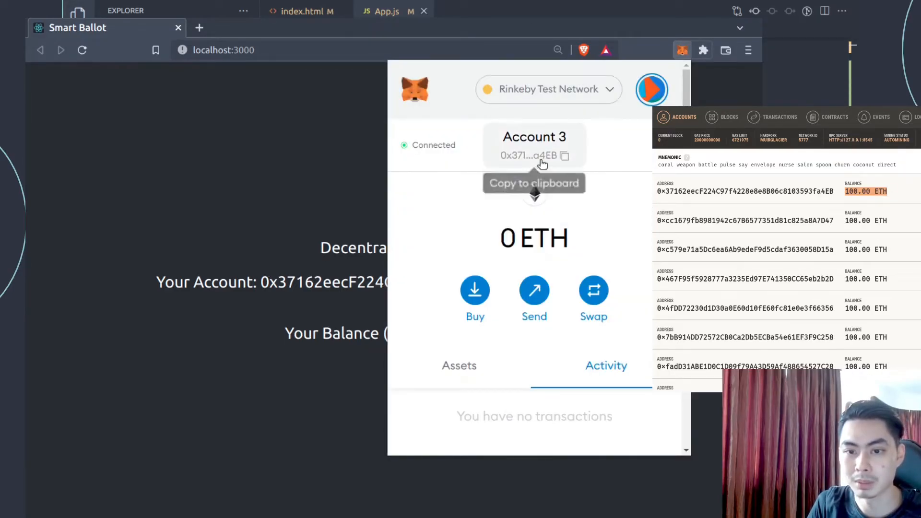
{"action": "left_click", "coordinate": [652, 89]}
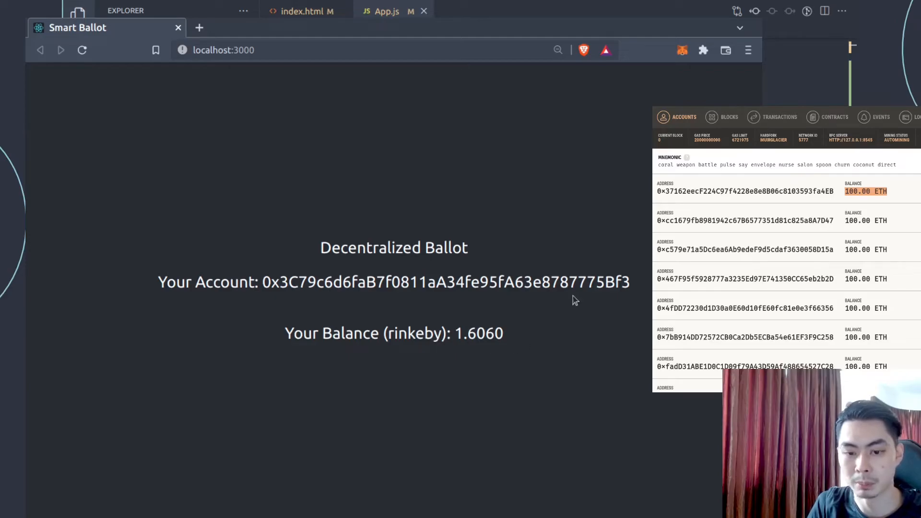
{"action": "left_click", "coordinate": [682, 50]}
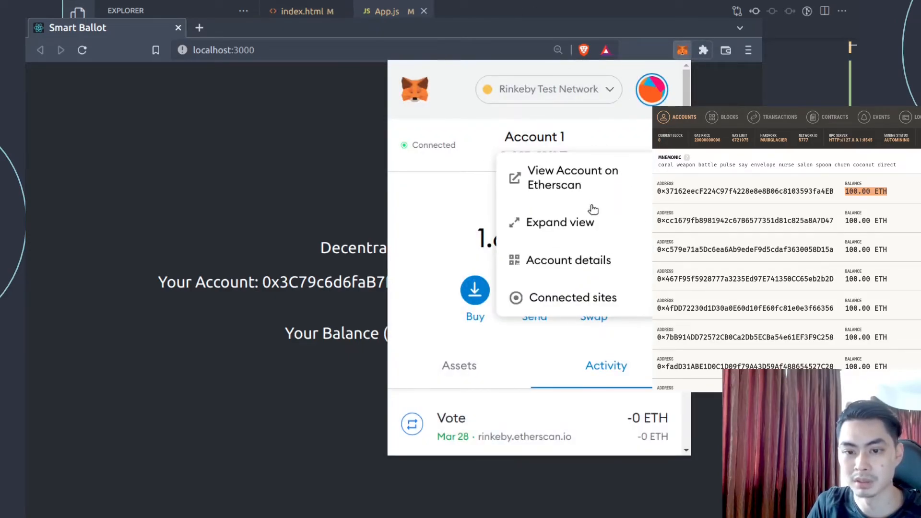
{"action": "left_click", "coordinate": [651, 90]}
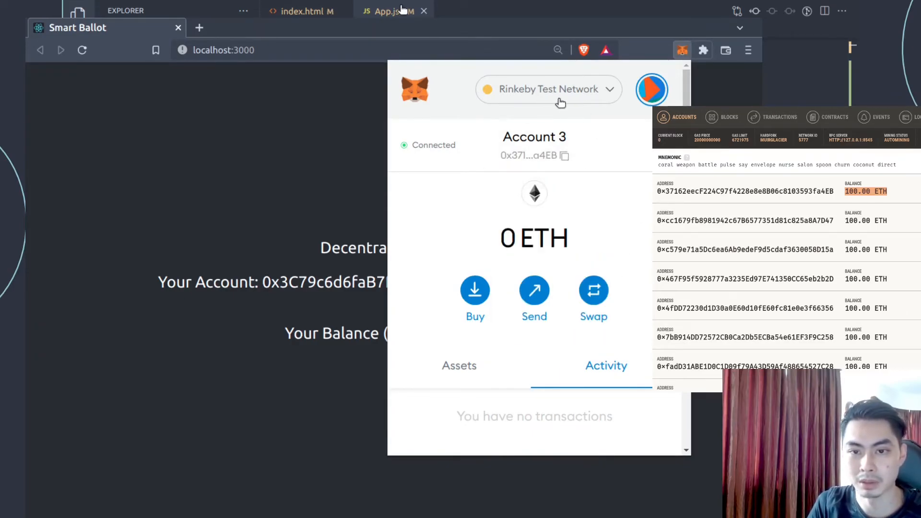
{"action": "left_click", "coordinate": [547, 89]}
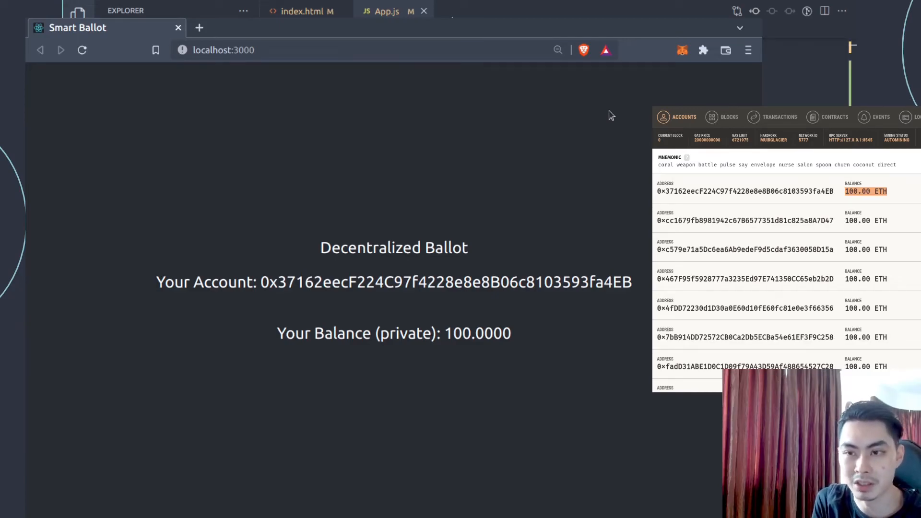
{"action": "mouse_move", "coordinate": [702, 48]}
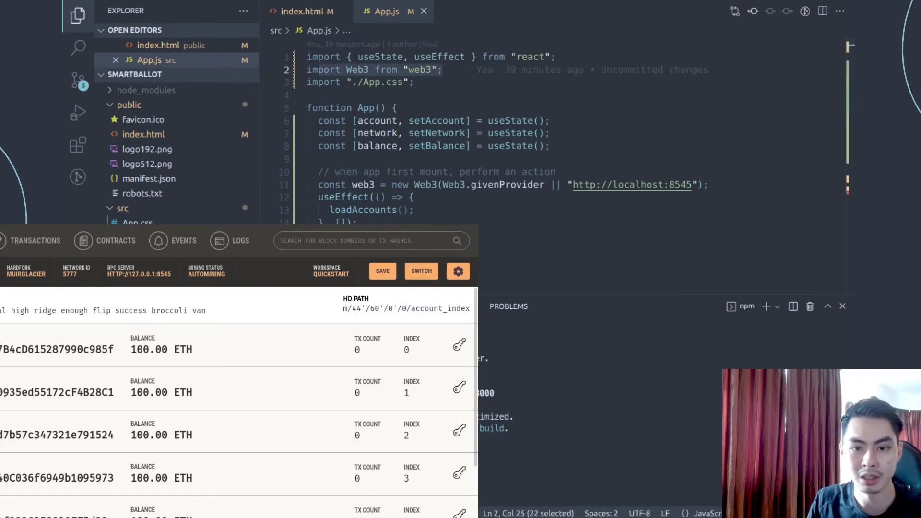
- Scroll through App.js to the loadBalance and loadAccounts Web3 functions
{"action": "scroll", "scroll_direction": "down", "scroll_amount": 3}
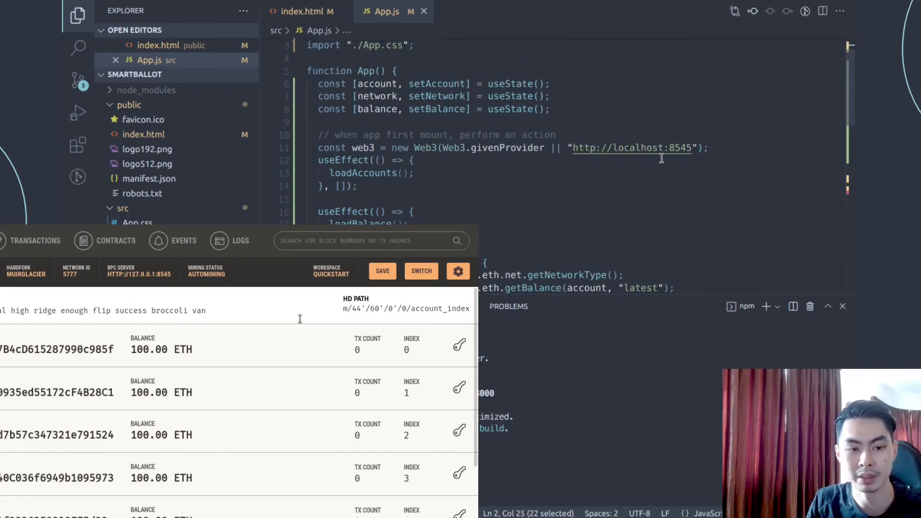
{"action": "scroll", "scroll_direction": "down", "scroll_amount": 3}
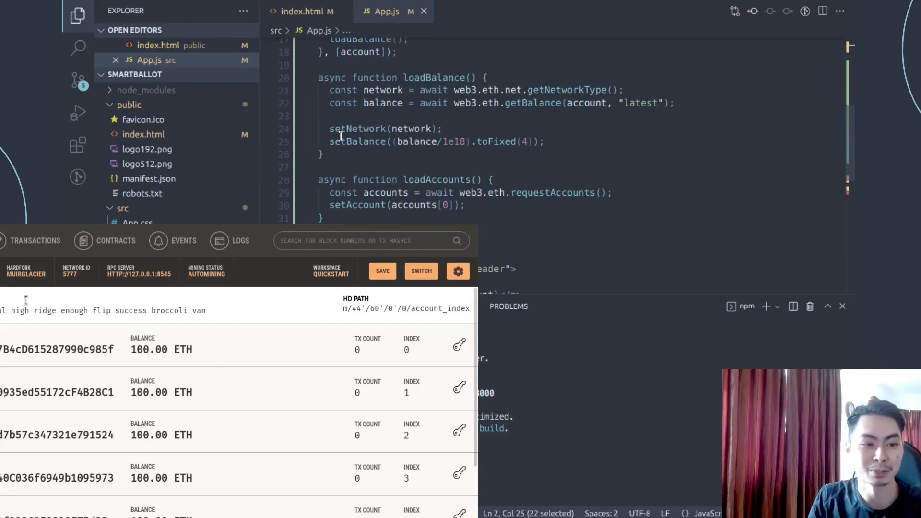
{"action": "mouse_move", "coordinate": [358, 129]}
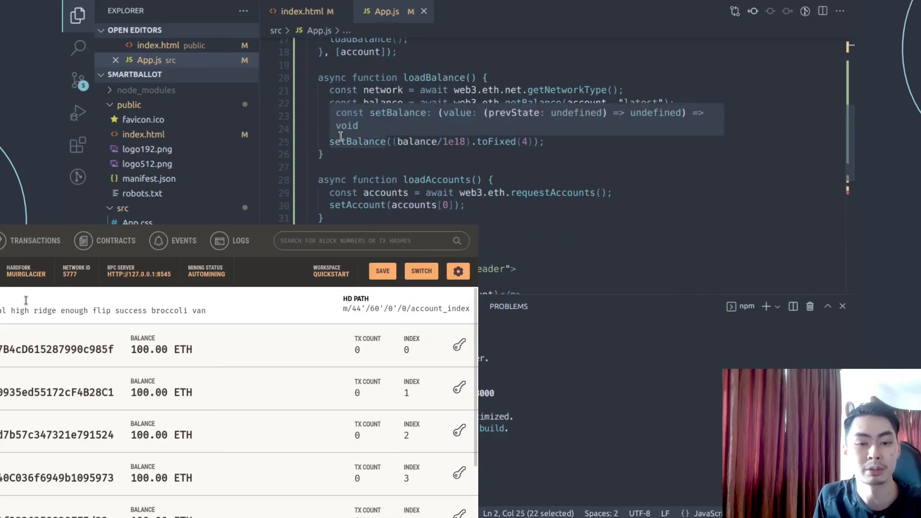